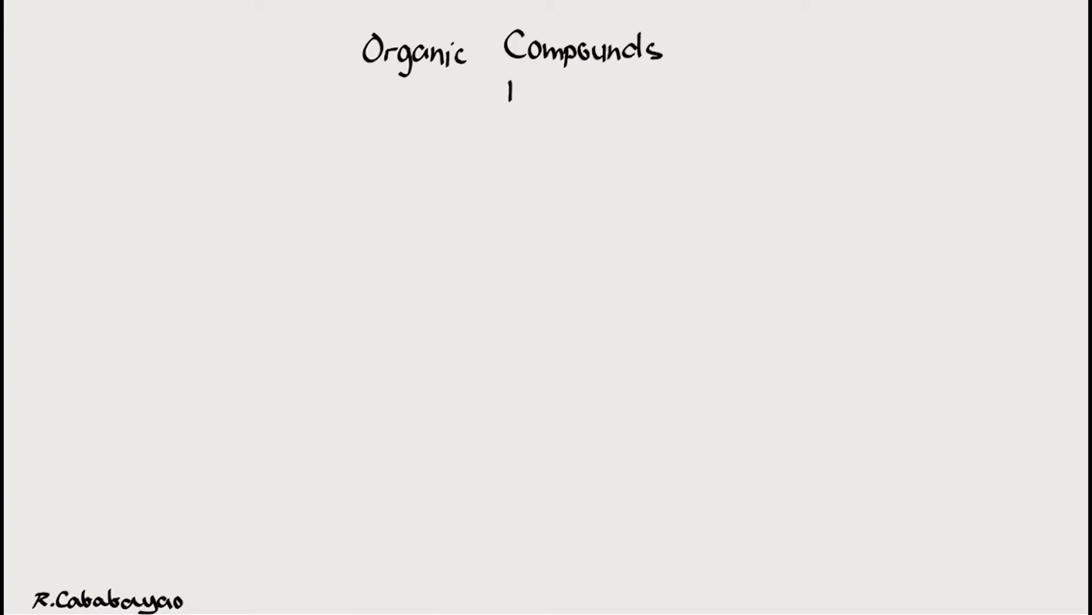
Draw a bracket under Organic Compounds and label the branches Aliphatic and Aromatic
{"action": "left_click_drag", "start_coordinate": [247, 103], "coordinate": [778, 101]}
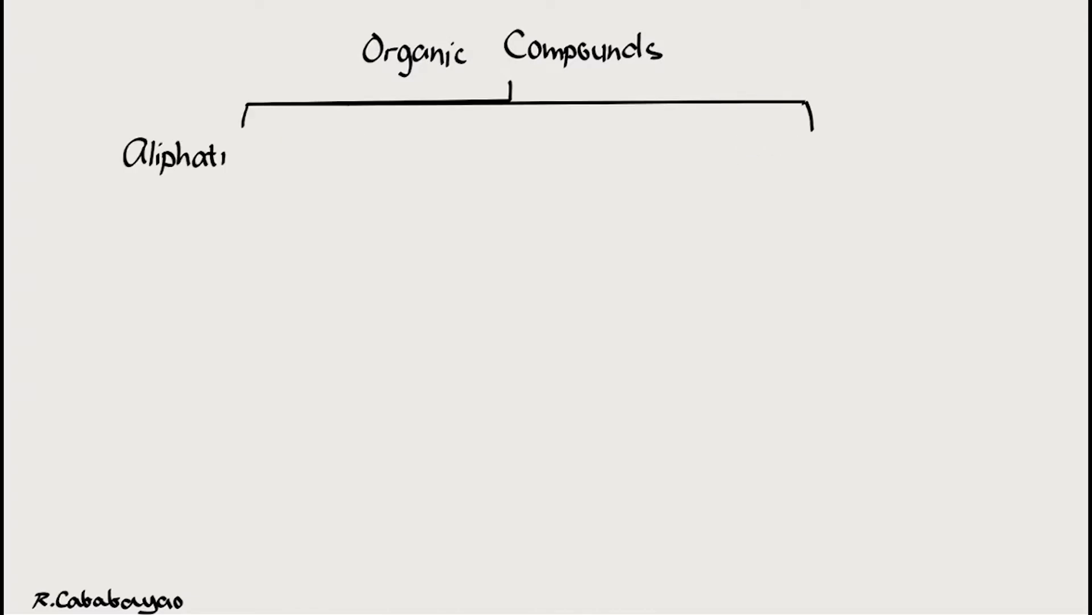
{"action": "type", "text": "Aro"}
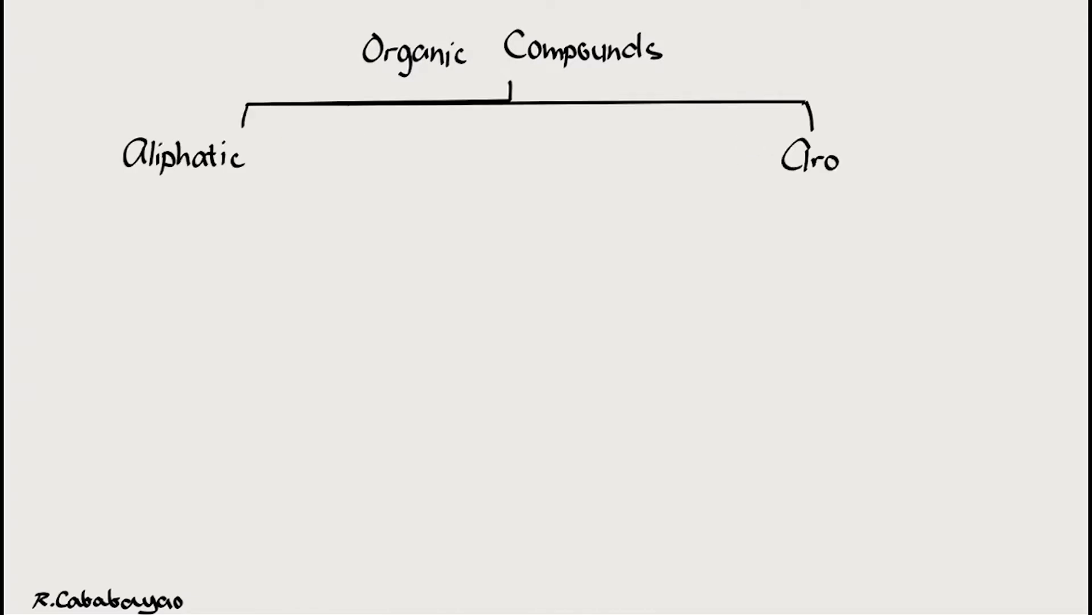
{"action": "type", "text": "matic"}
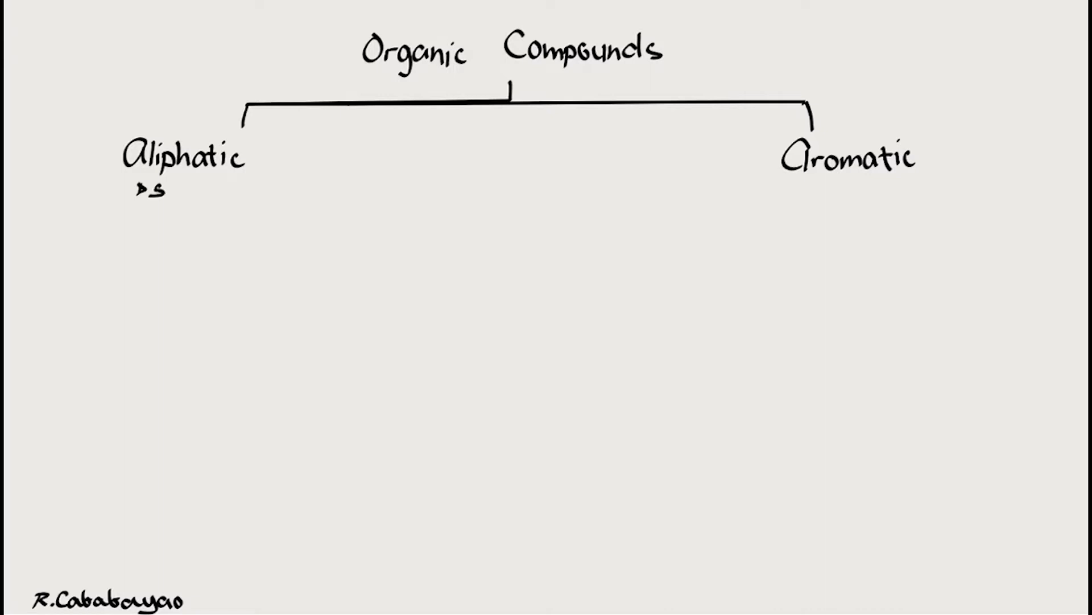
List Saturated and Unsaturated under Aliphatic and add two branch lines below it
{"action": "type", "text": "saturated"}
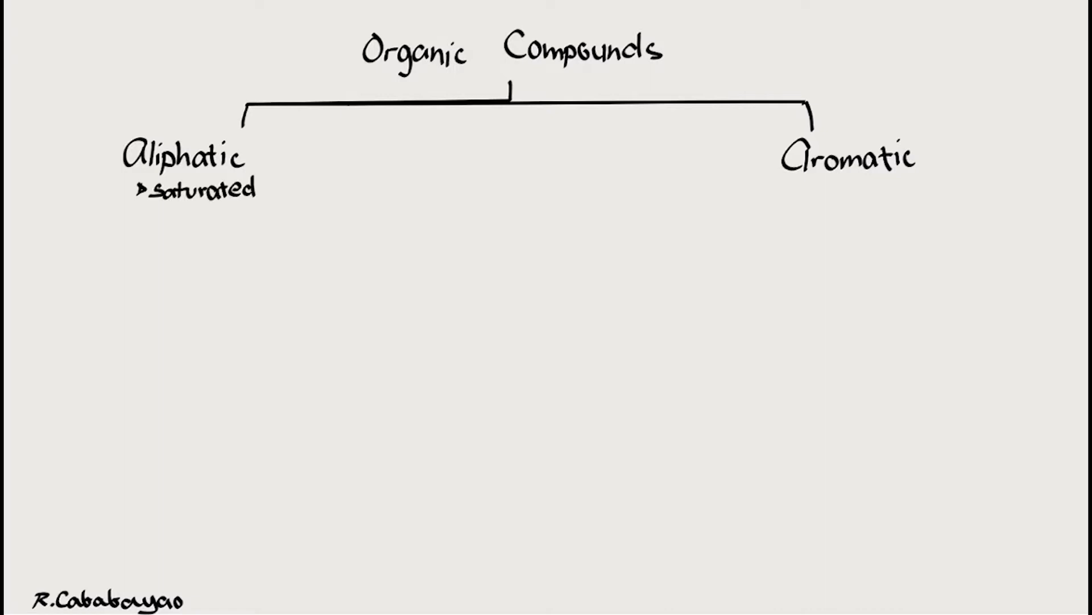
{"action": "type", "text": "Unsaturated"}
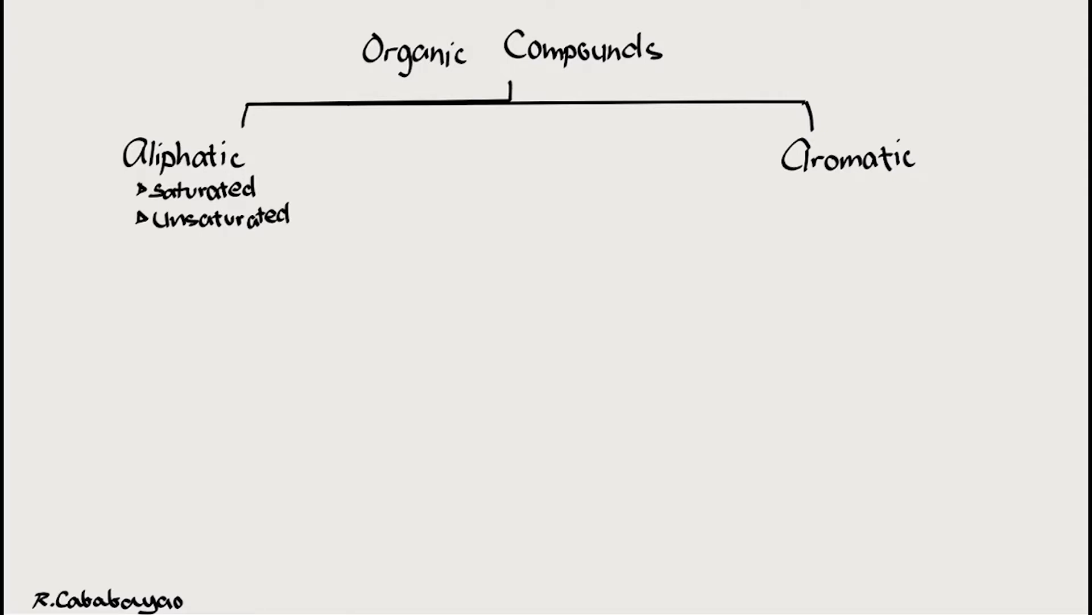
{"action": "left_click_drag", "start_coordinate": [97, 312], "coordinate": [321, 322]}
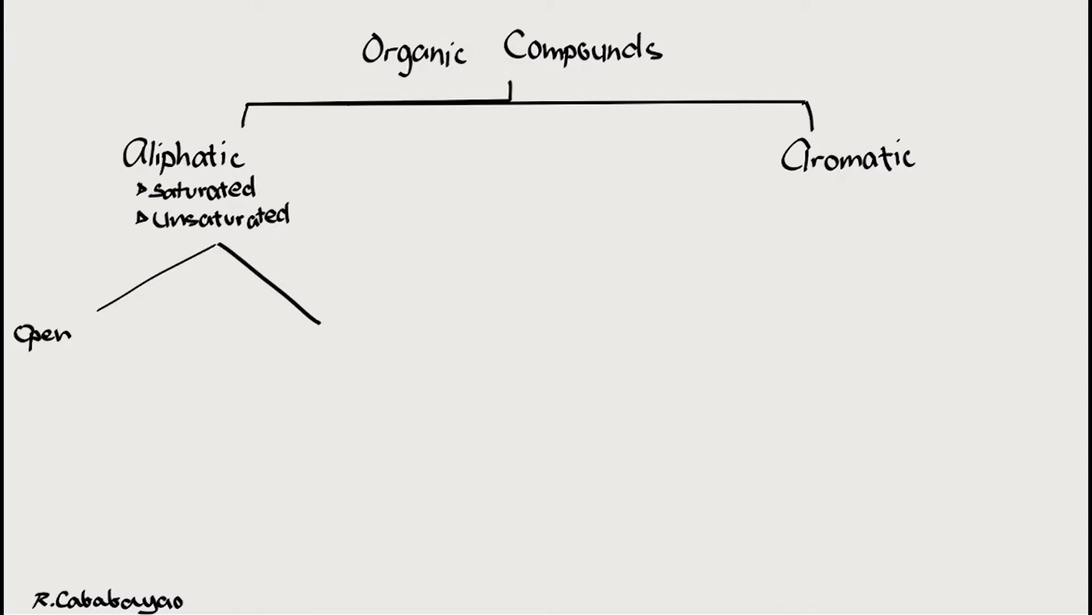
Label the Aliphatic branches Open Chain and Alicyclic (Closed Ring)
{"action": "type", "text": "Chain"}
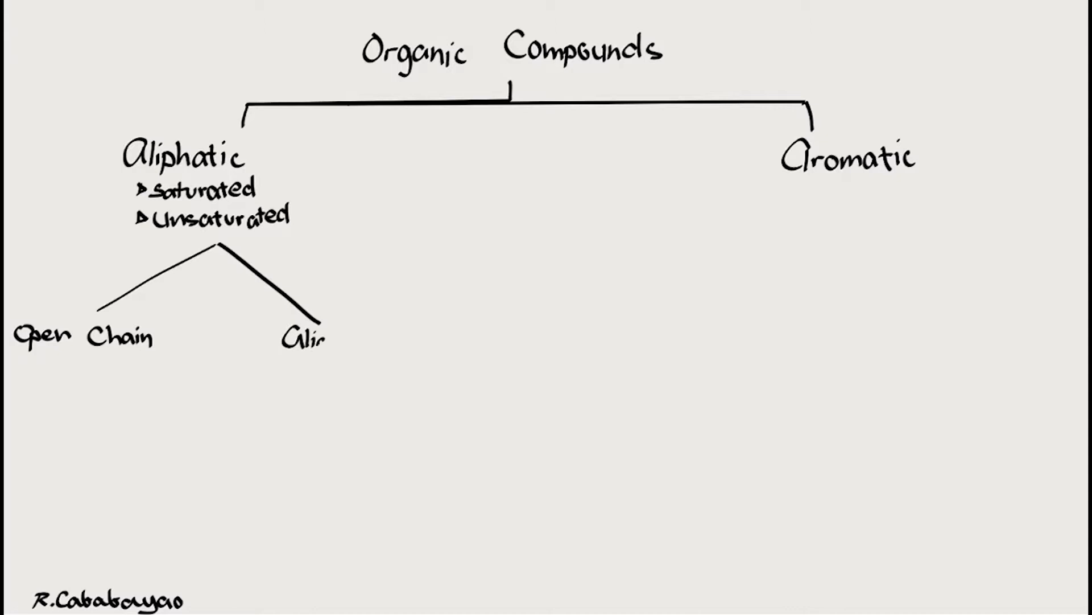
{"action": "type", "text": "cyclic"}
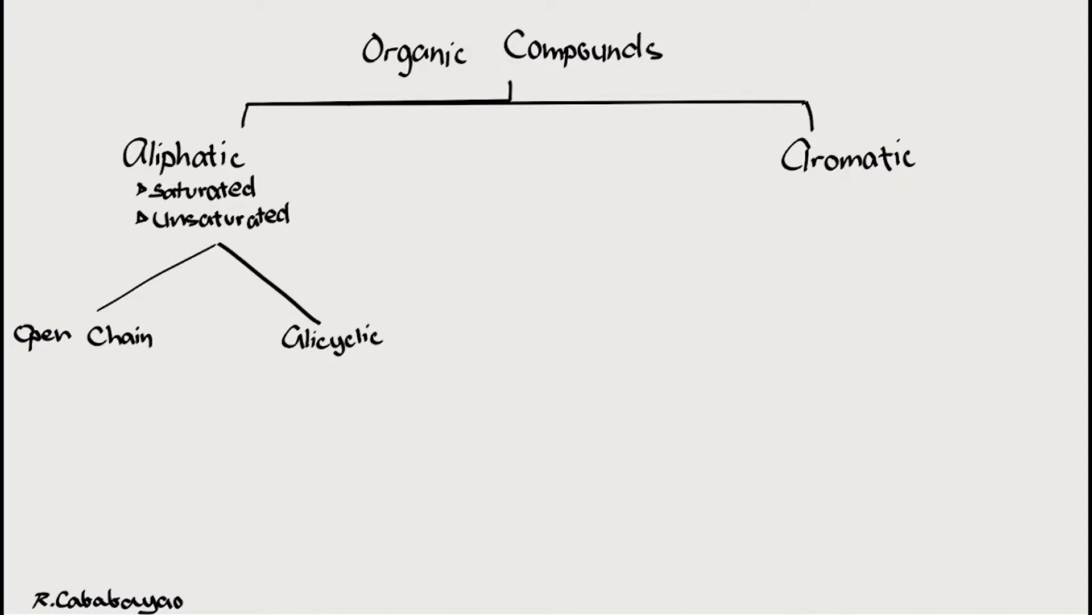
{"action": "type", "text": "(Closed Rinc"}
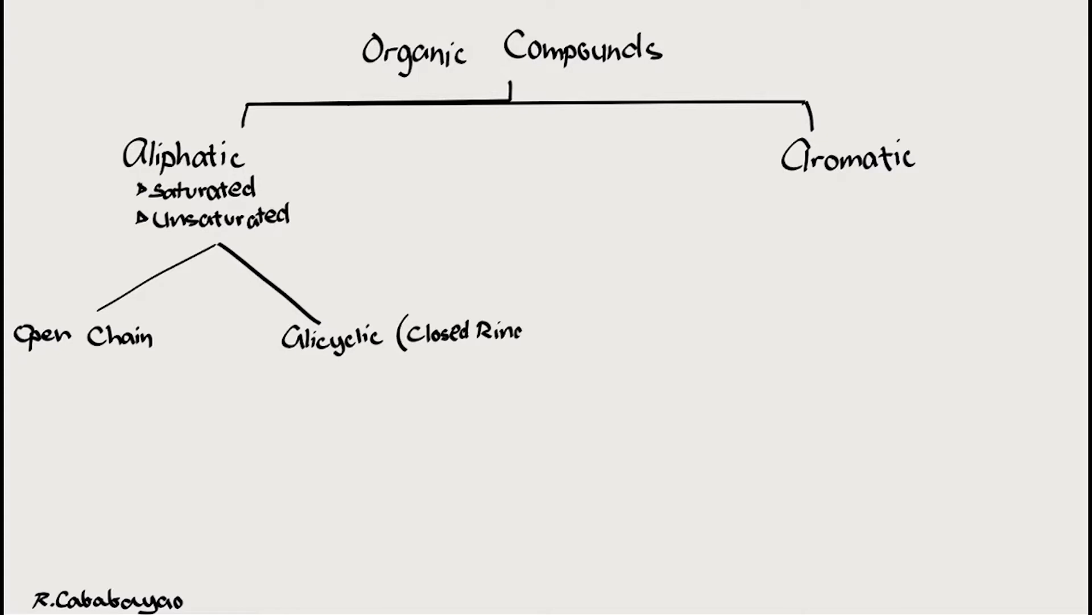
{"action": "type", "text": "Ring )"}
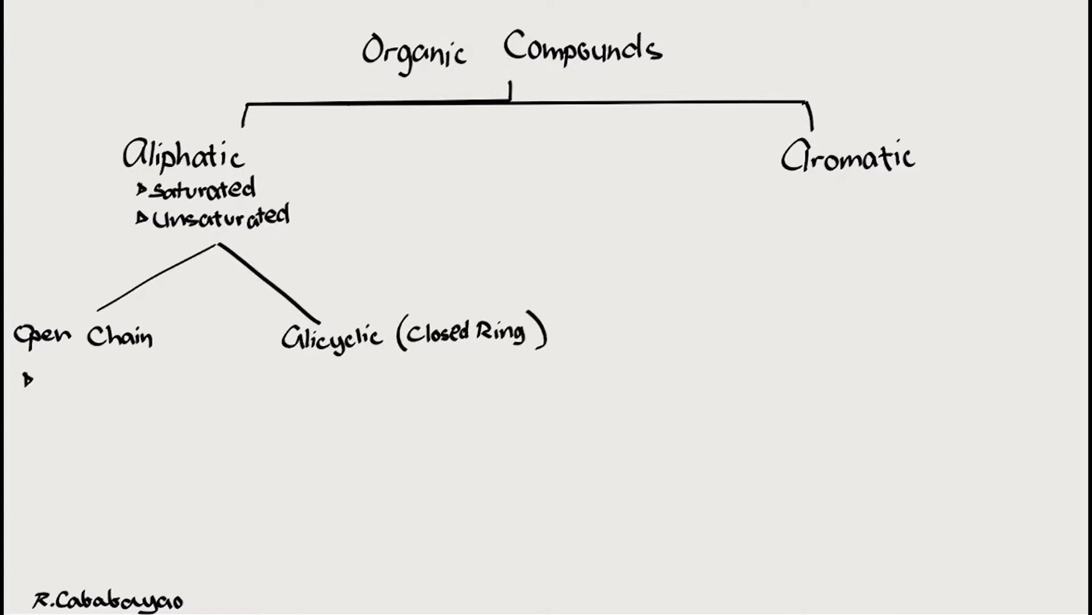
List Straight and Branched chains under Open Chain with a red zigzag example
{"action": "type", "text": "Straigh"}
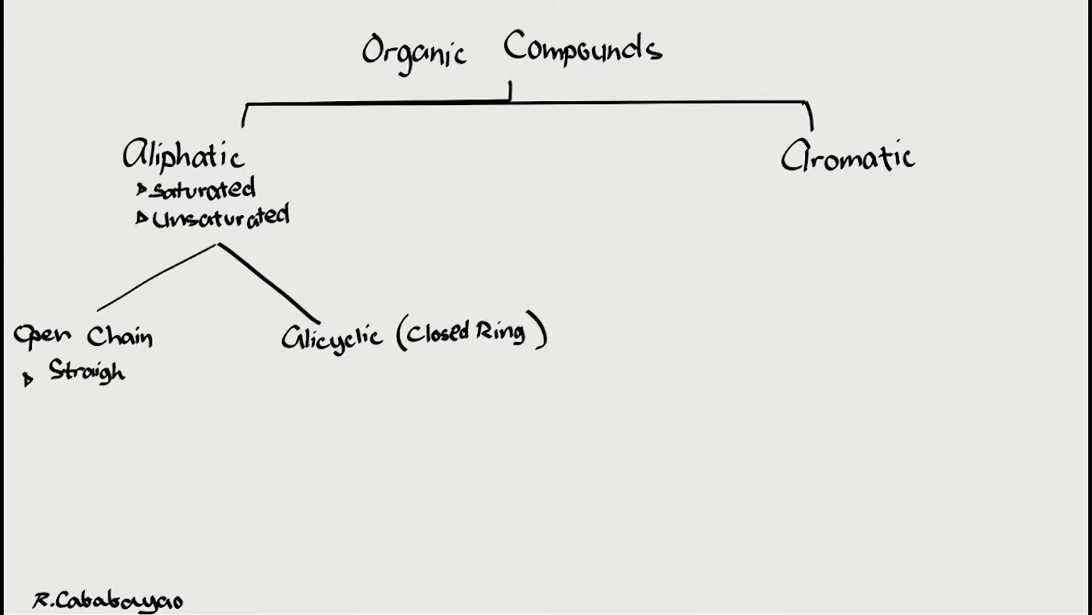
{"action": "left_click_drag", "start_coordinate": [53, 417], "coordinate": [143, 418]}
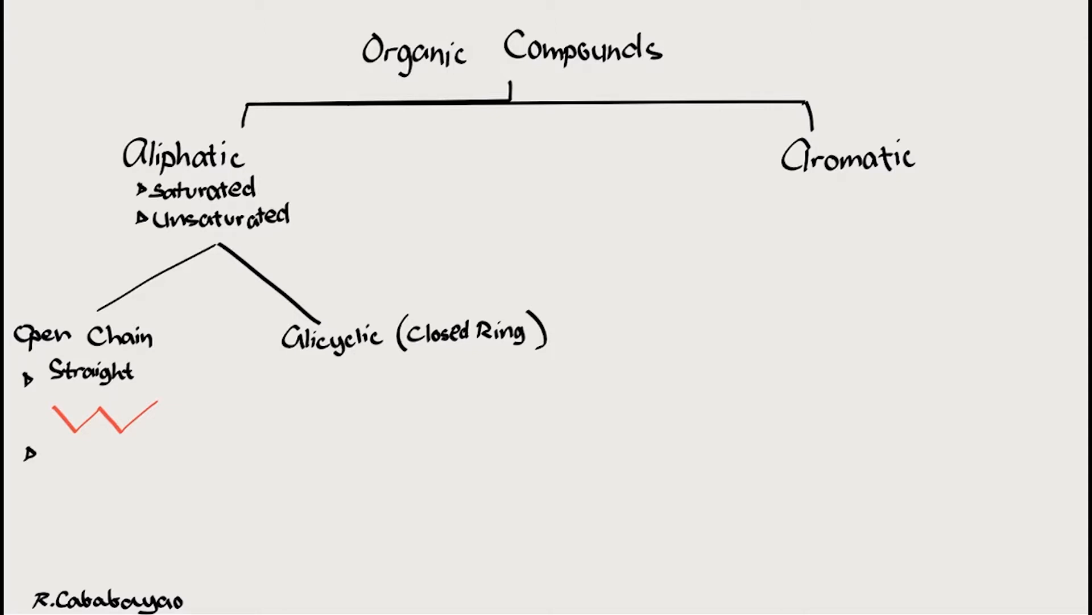
{"action": "type", "text": "Branched"}
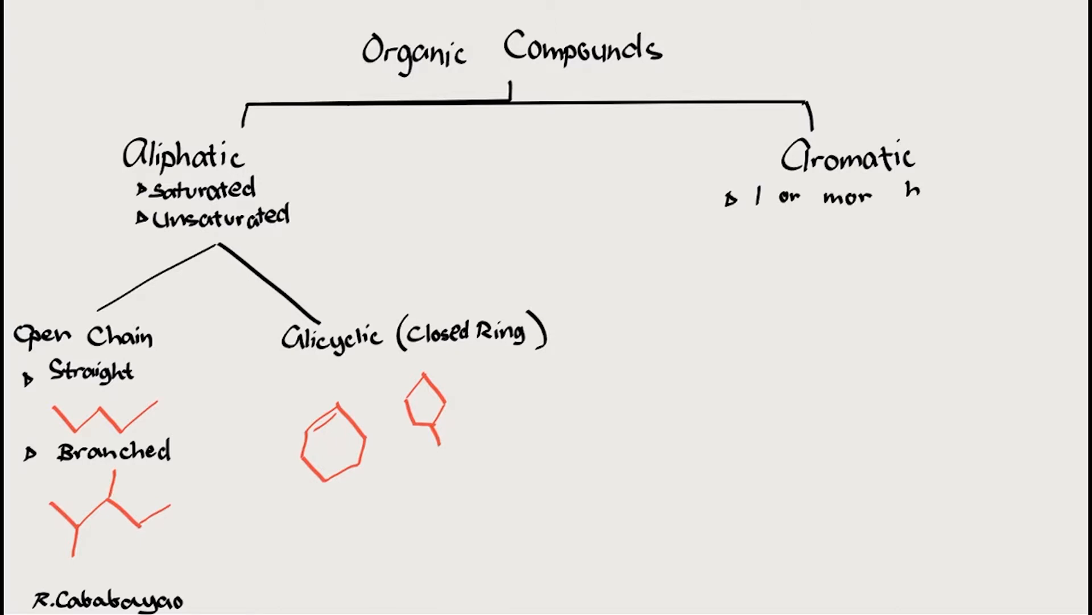
Note 1 or more benzene rings under Aromatic and sketch a red hexagon beneath it
{"action": "type", "text": "benzene"}
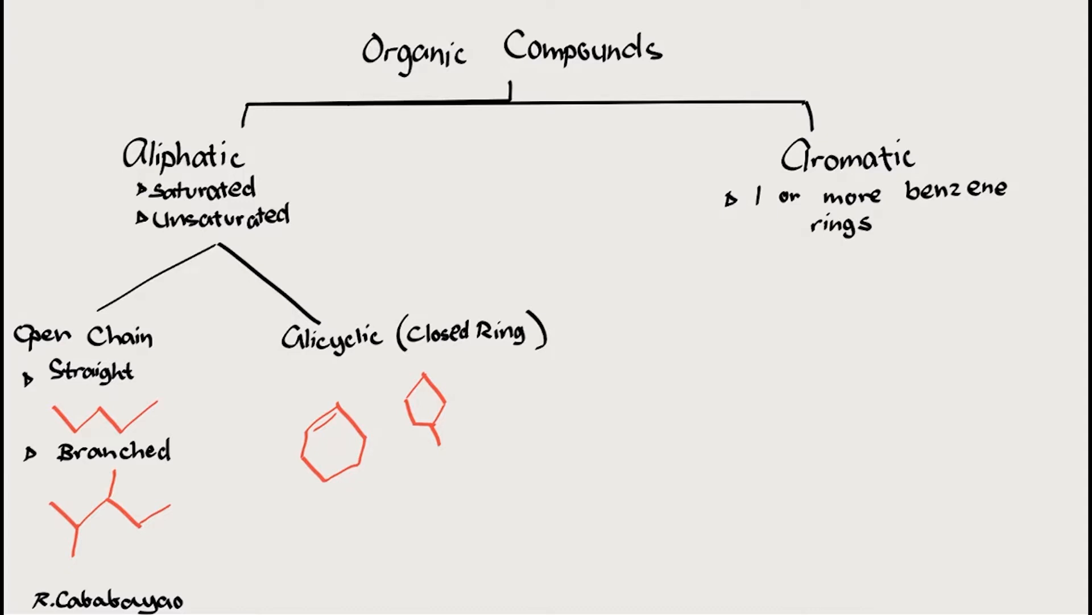
{"action": "left_click_drag", "start_coordinate": [749, 348], "coordinate": [818, 303]}
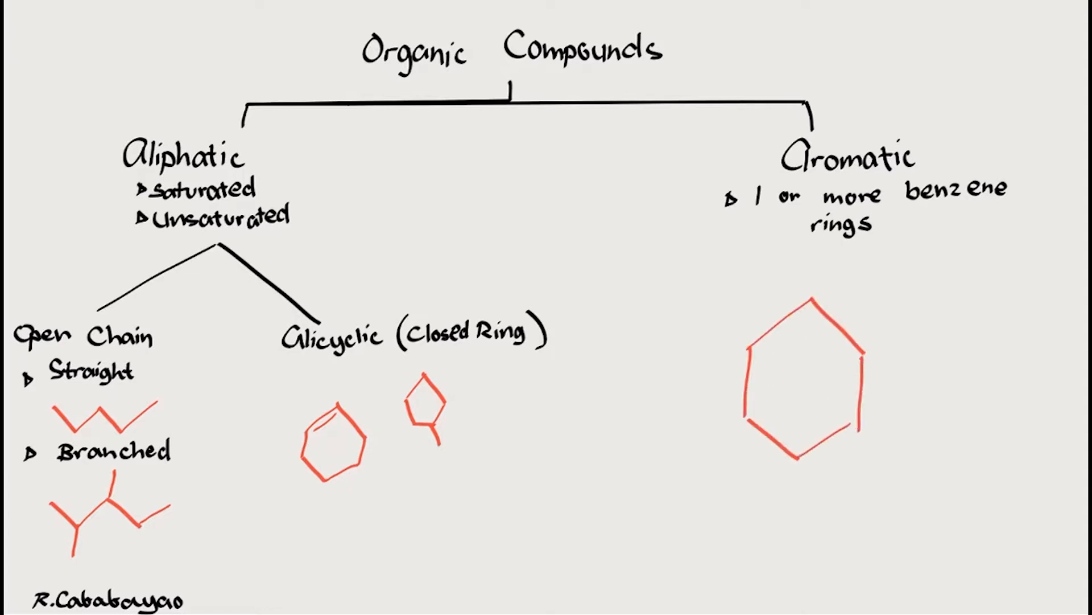
{"action": "left_click_drag", "start_coordinate": [808, 341], "coordinate": [794, 390]}
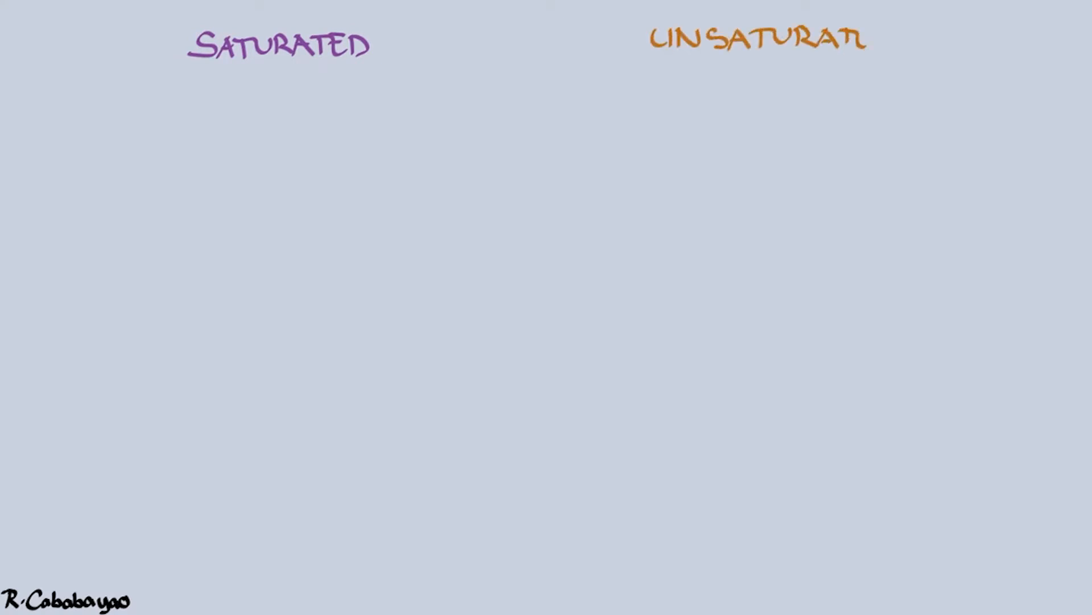
Sketch purple chain and ring labelled alkanes, note less carbon high hydrogen, paint a blue flame
{"action": "left_click_drag", "start_coordinate": [126, 128], "coordinate": [237, 105]}
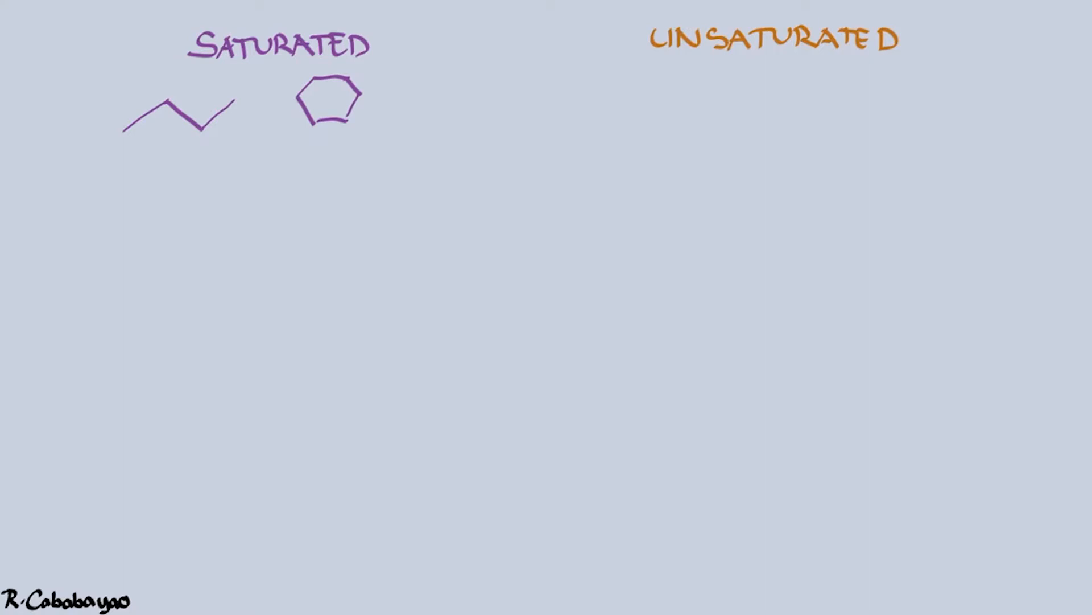
{"action": "type", "text": "alkanes"}
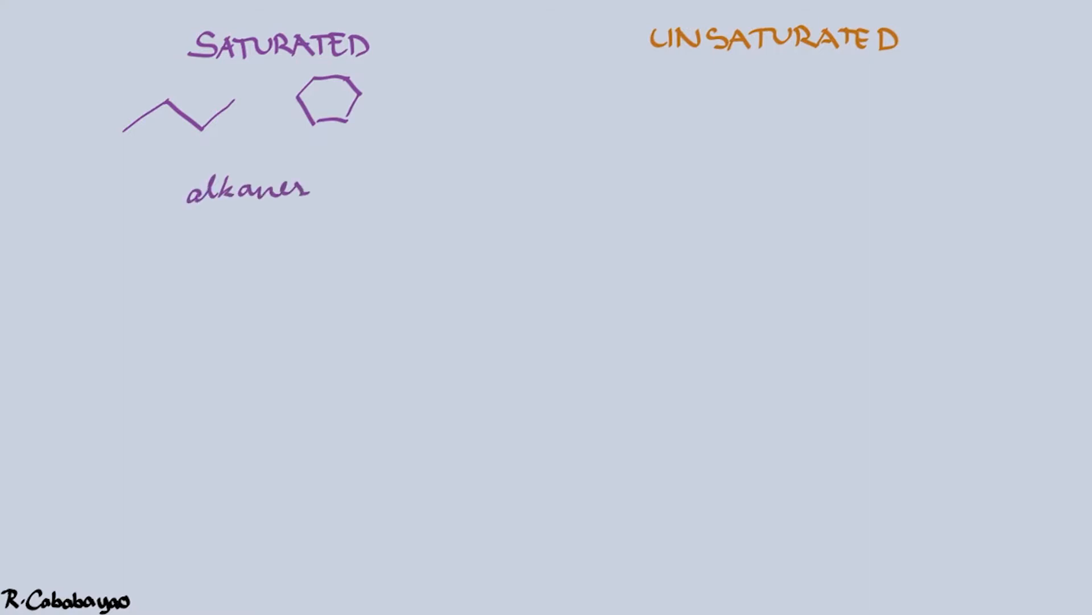
{"action": "type", "text": "less carbon, high hy"}
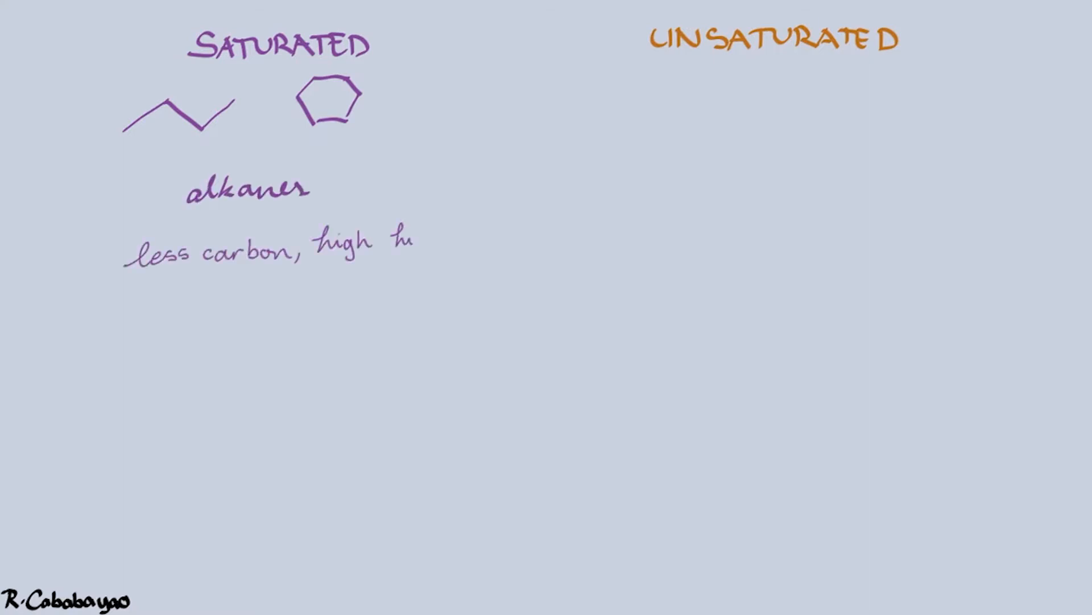
{"action": "type", "text": "hydrogen"}
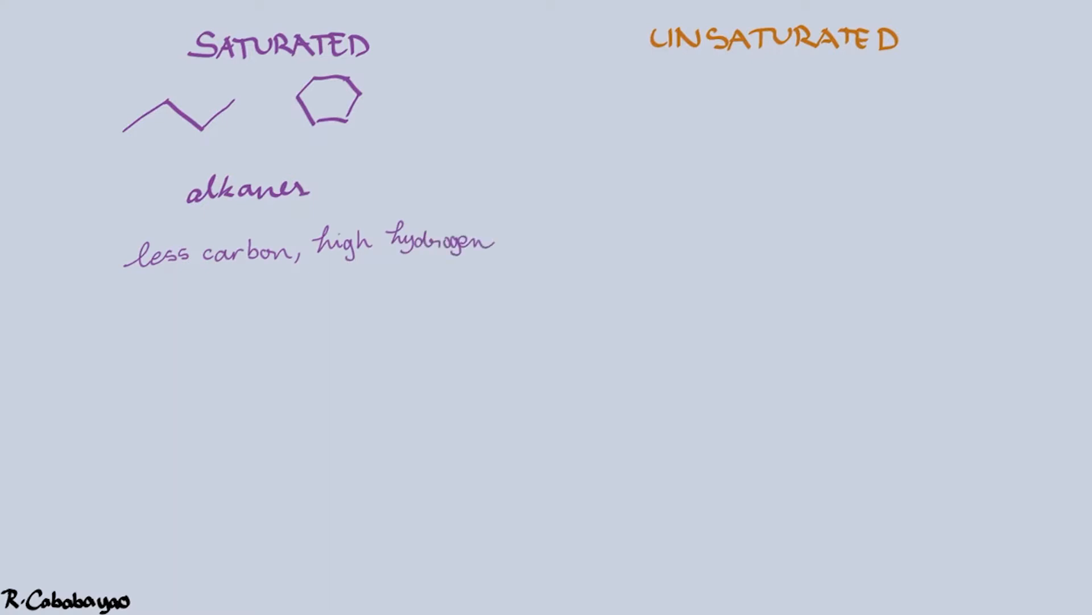
{"action": "left_click_drag", "start_coordinate": [213, 408], "coordinate": [282, 443]}
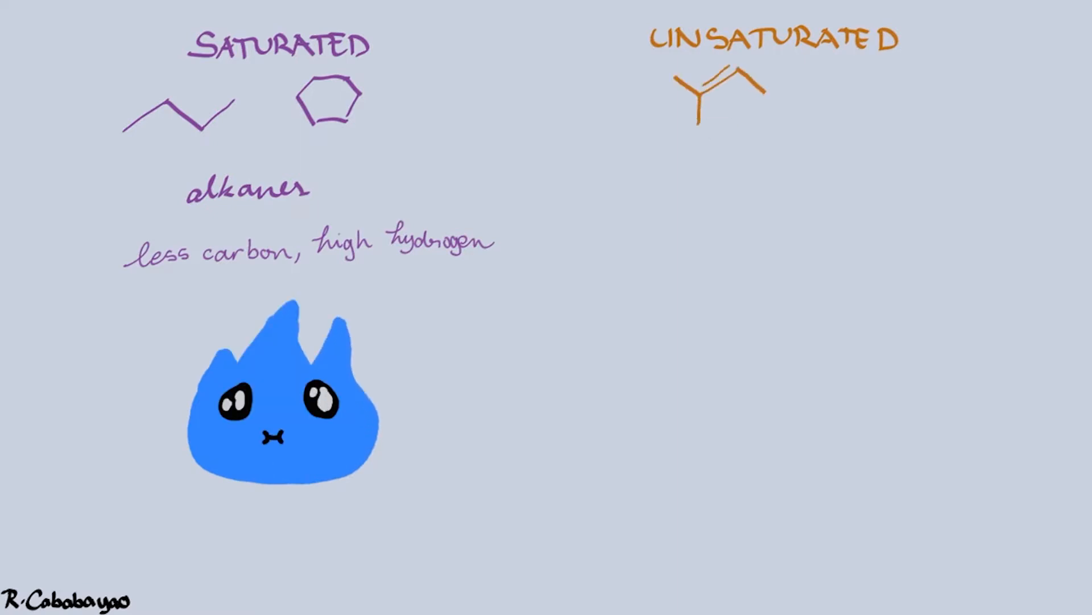
Draw an orange benzene ring under Unsaturated labelled alkenes, alkynes, and aromatic
{"action": "left_click_drag", "start_coordinate": [801, 111], "coordinate": [871, 77]}
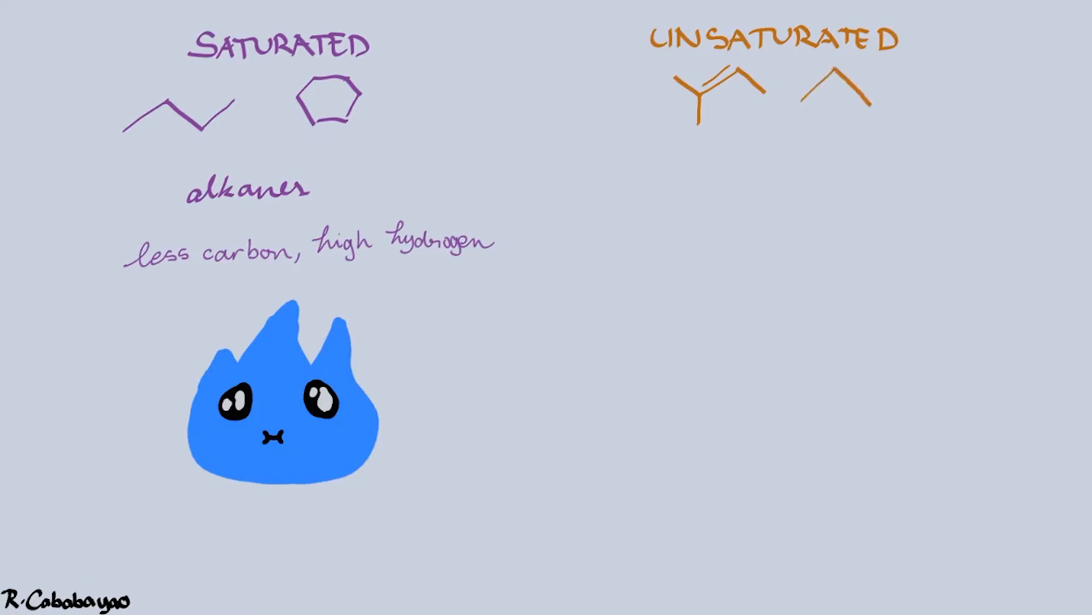
{"action": "left_click_drag", "start_coordinate": [808, 69], "coordinate": [864, 168]}
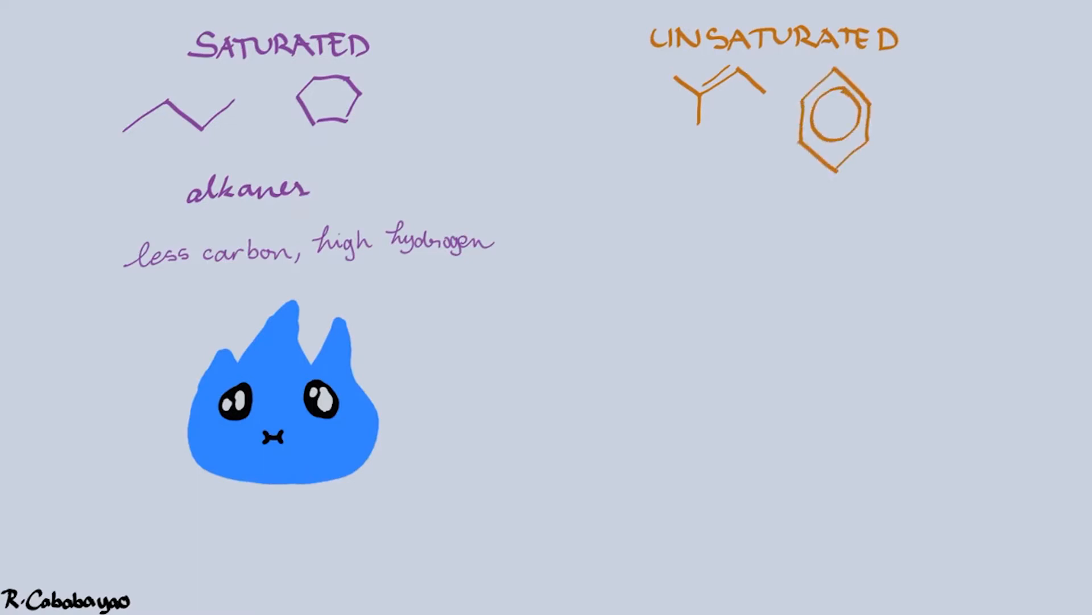
{"action": "type", "text": "alkenes, alkynes, and aromatic"}
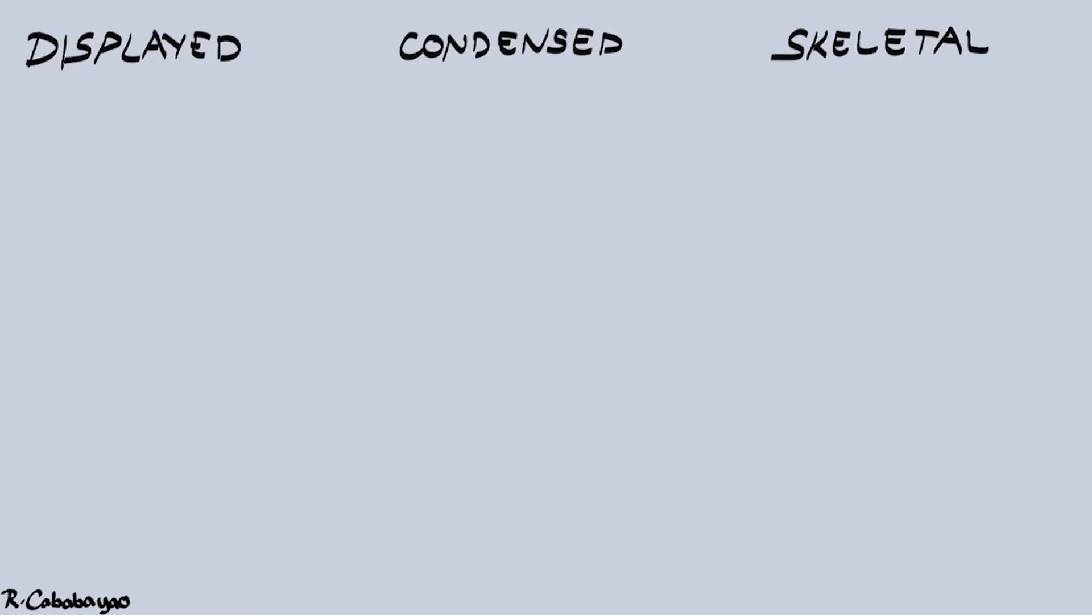
Write propane's condensed formula CH₃CH₂CH₃ under the Condensed heading
{"action": "type", "text": "c"}
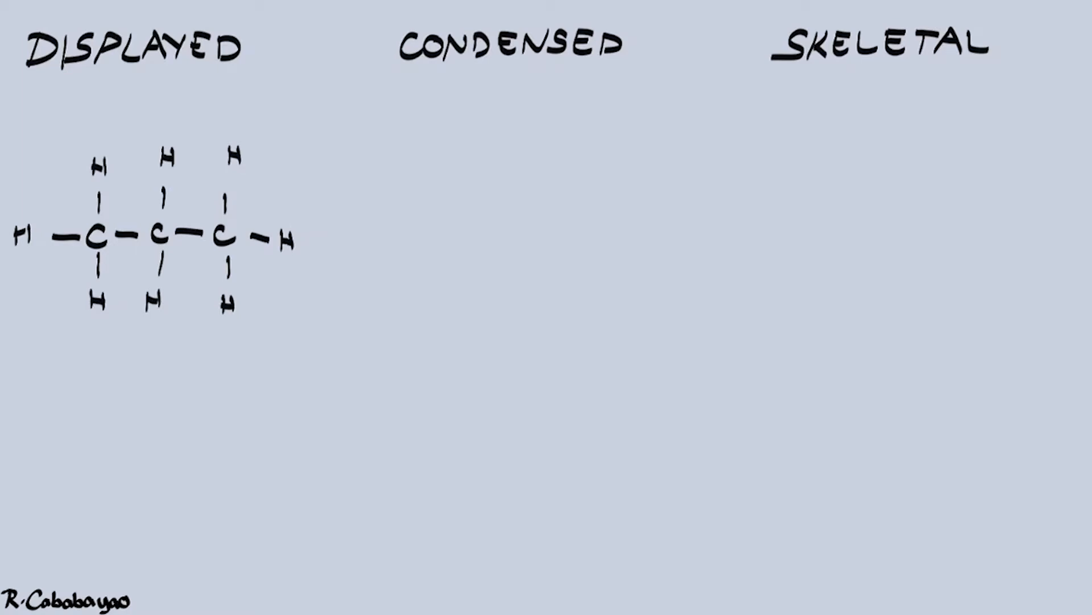
{"action": "type", "text": "CH3"}
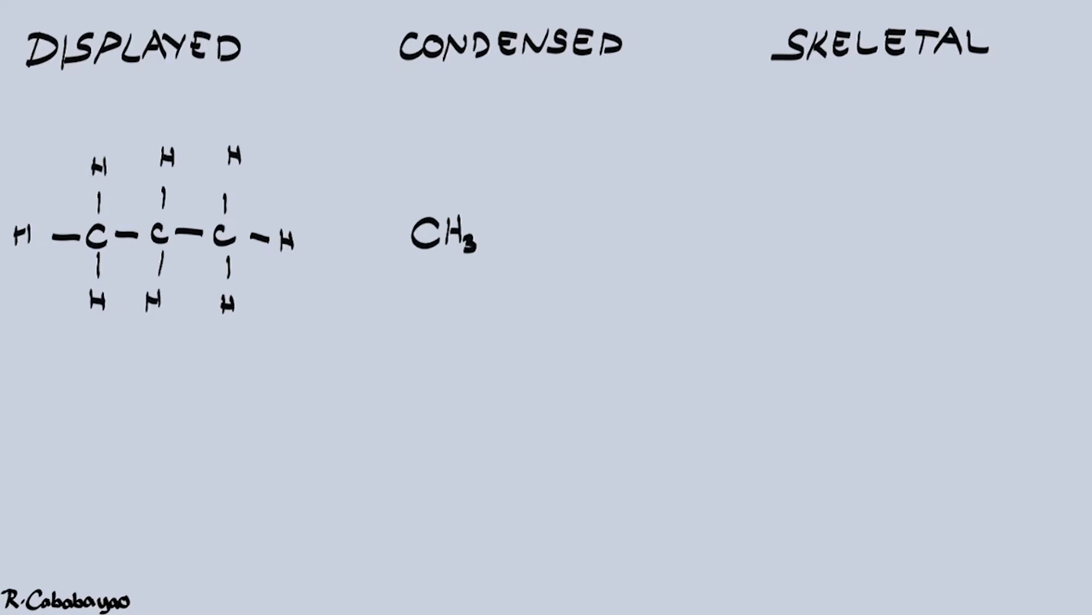
{"action": "type", "text": "Cll"}
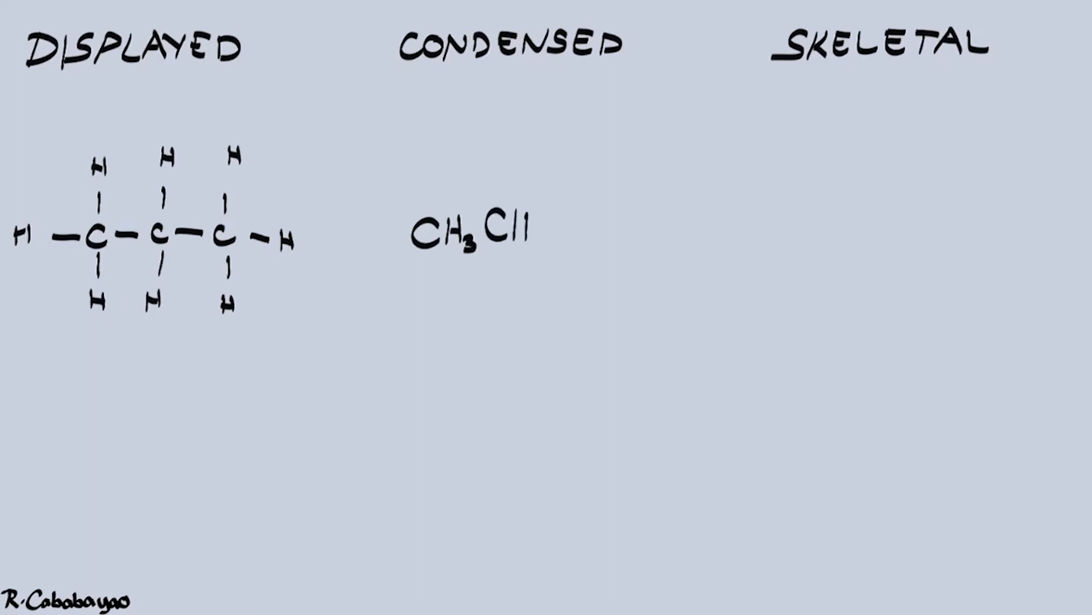
{"action": "type", "text": "CH₂"}
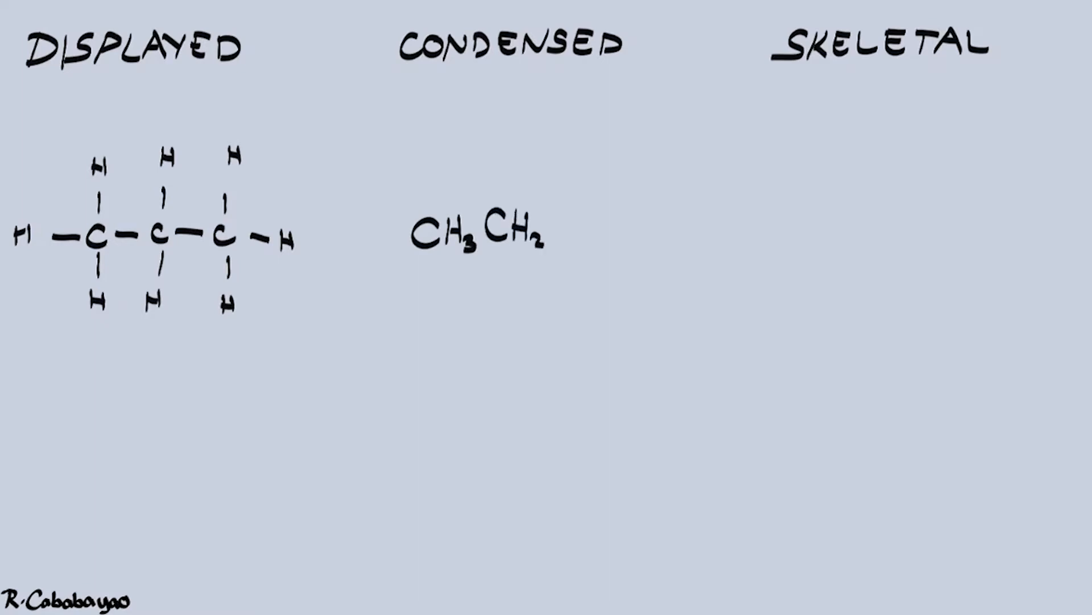
{"action": "type", "text": "Cl"}
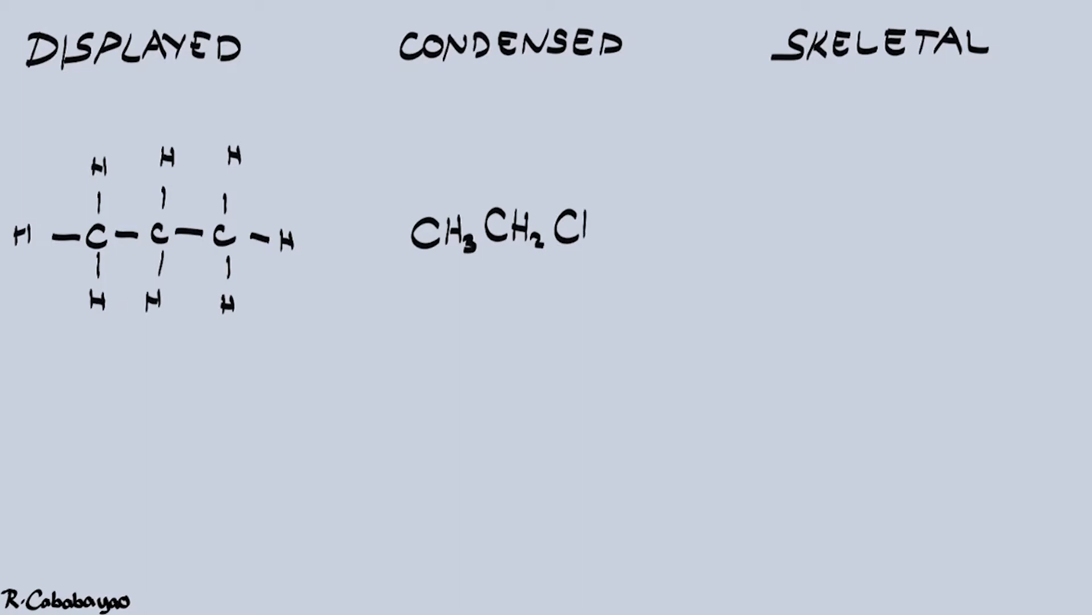
{"action": "type", "text": "l"}
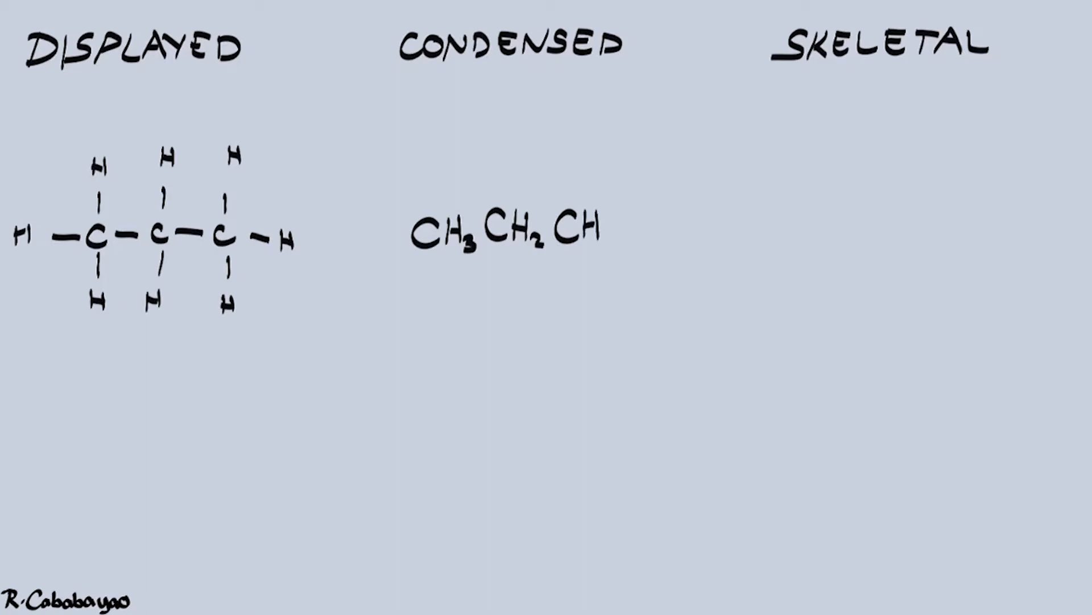
{"action": "type", "text": "2"}
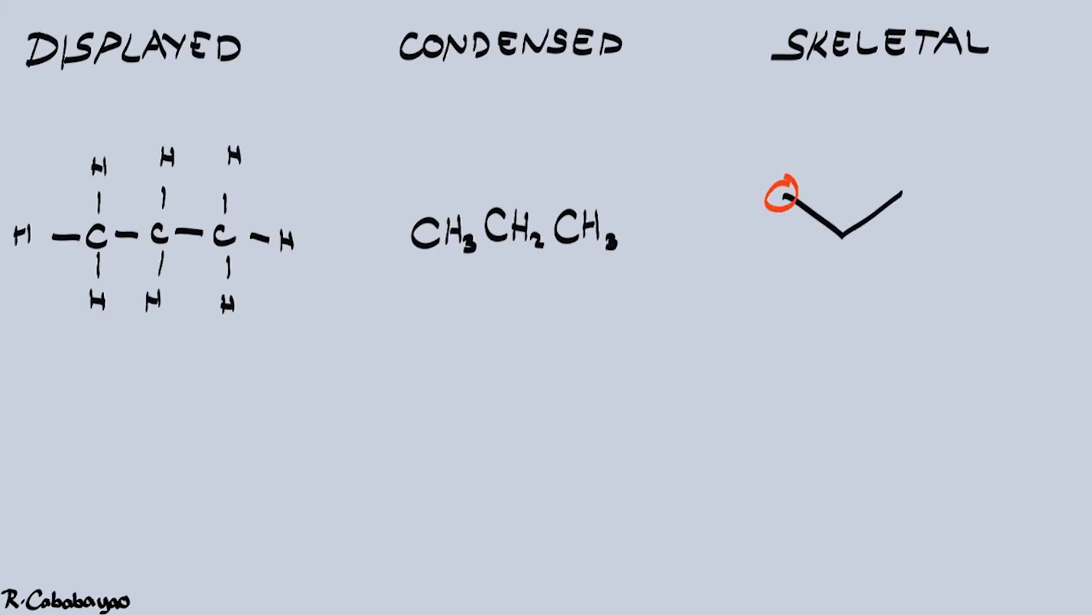
Add a fresh blank page for the hydrocarbon comparison
{"action": "left_click", "coordinate": [836, 234]}
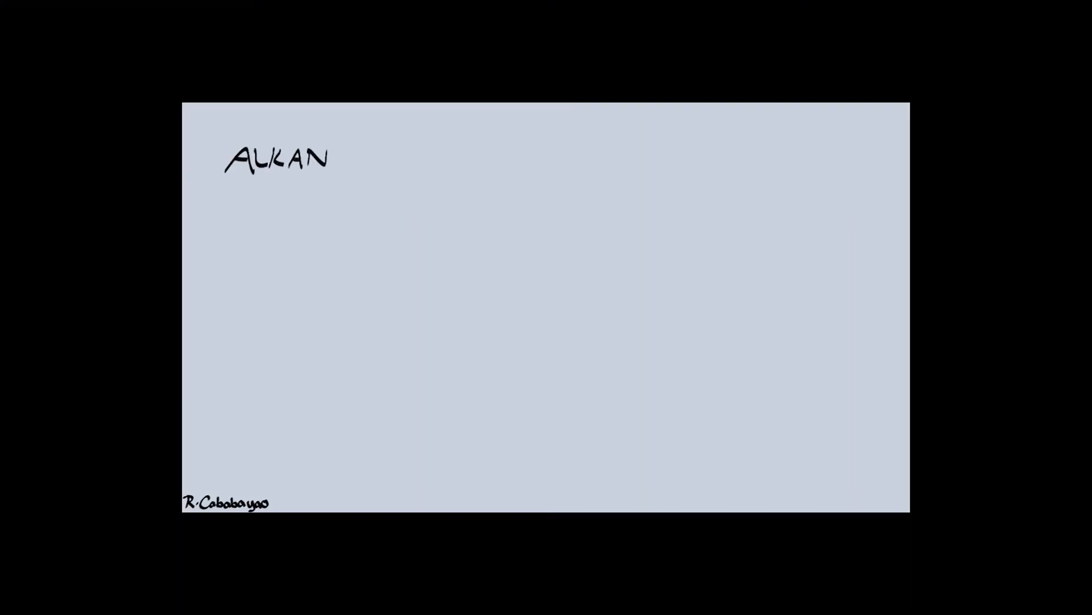
Write ALKANE and ALKENE headings with all single bonds and -ane under Alkane
{"action": "type", "text": "E"}
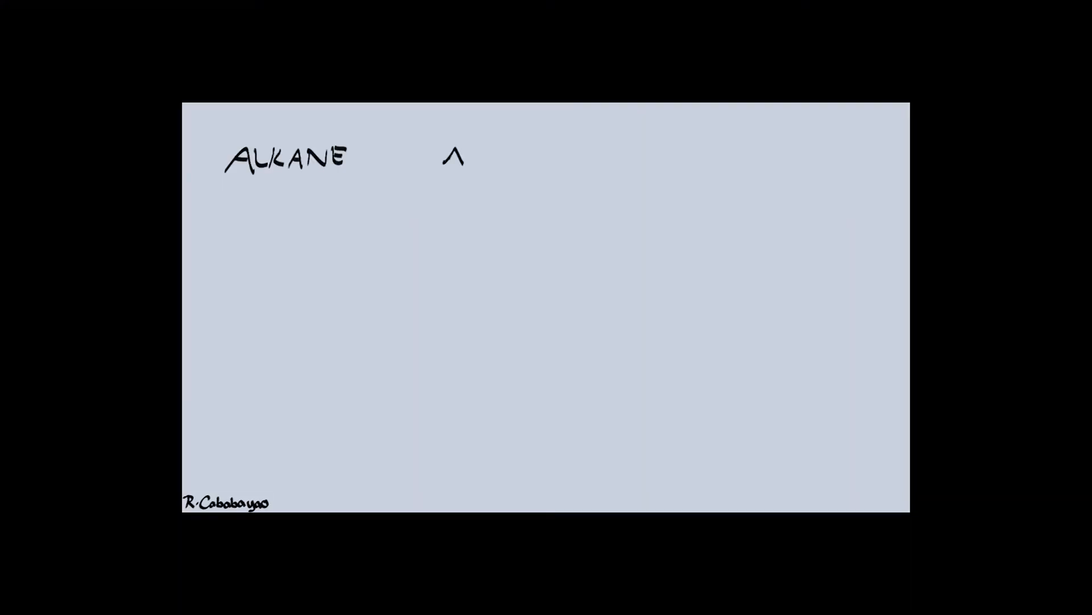
{"action": "type", "text": "ALKENE ALKYNE"}
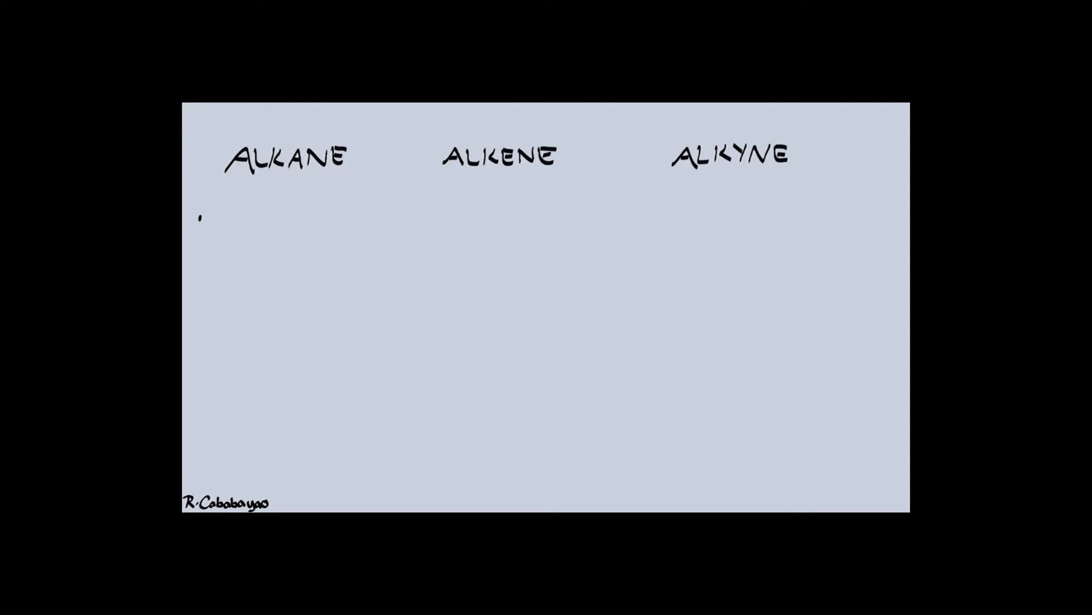
{"action": "type", "text": "all single bond"}
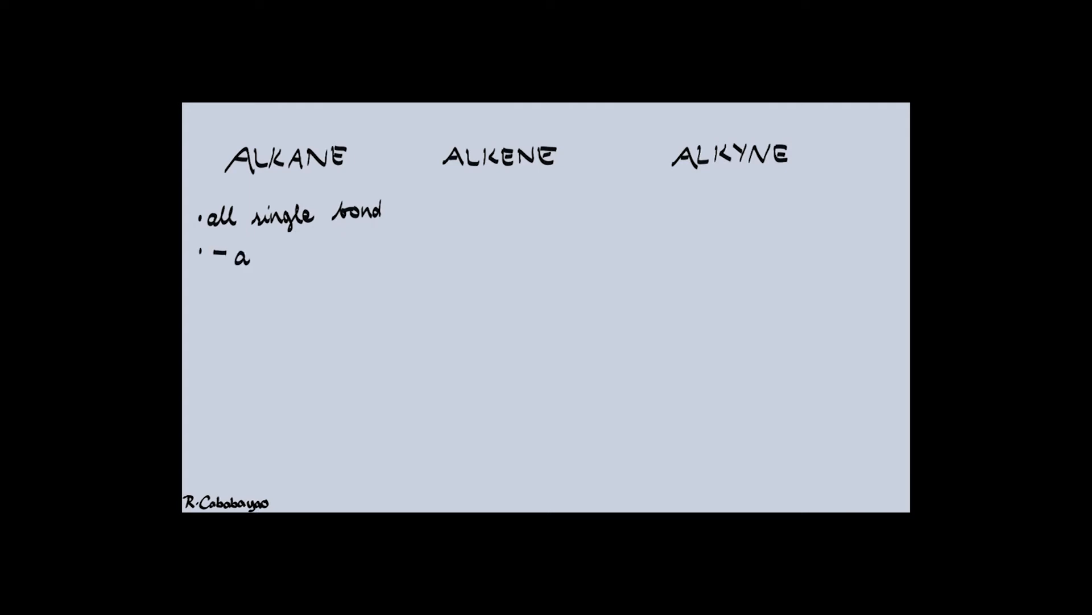
{"action": "type", "text": "ne"}
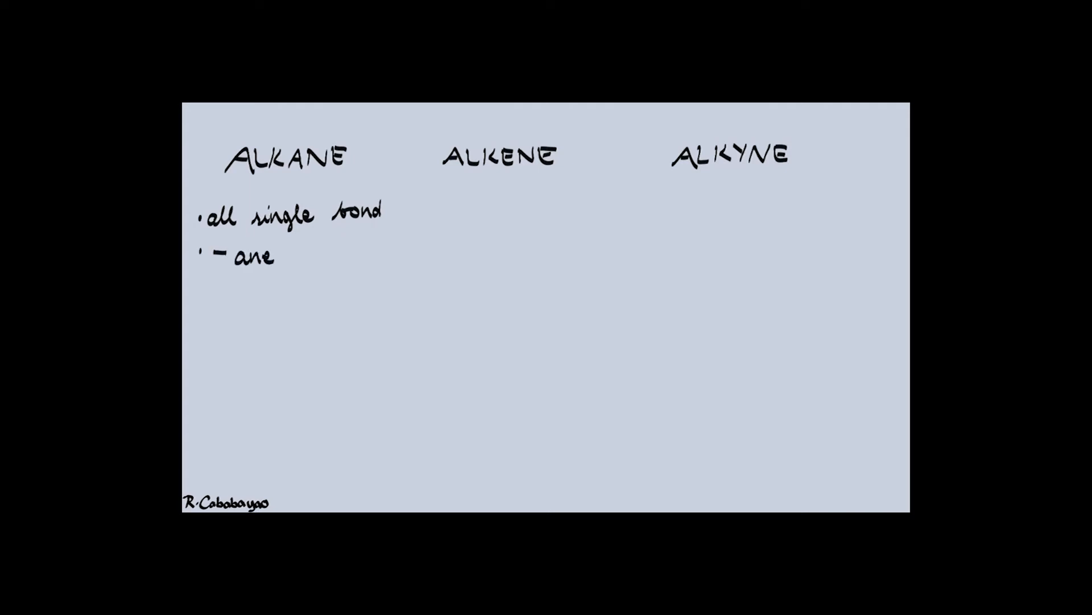
Note double bonds -ene and triple bonds -yne, and start a zigzag under Alkane
{"action": "type", "text": "cont"}
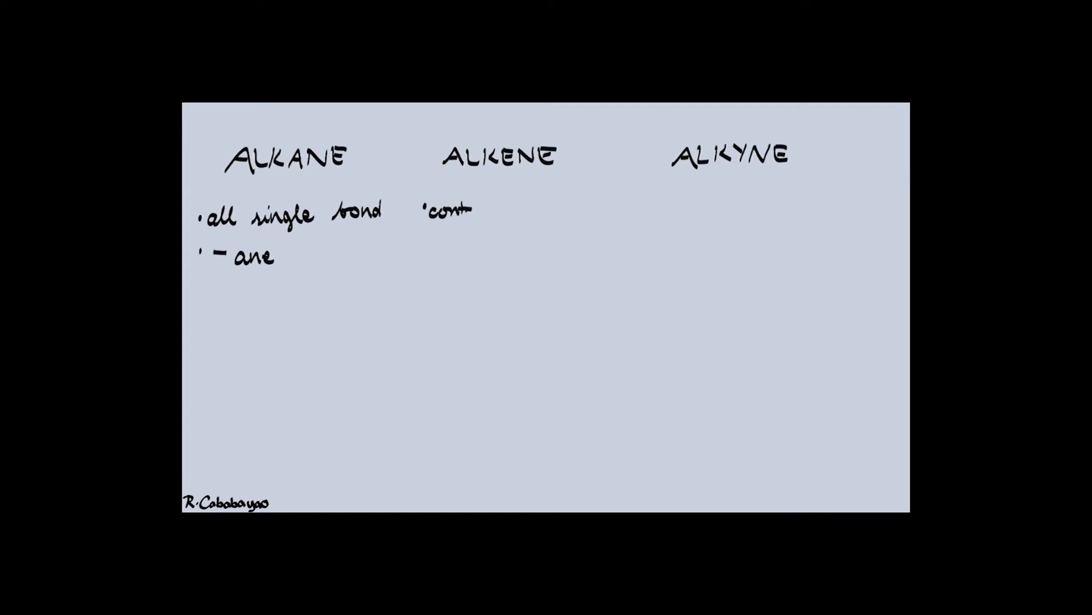
{"action": "type", "text": "ains"}
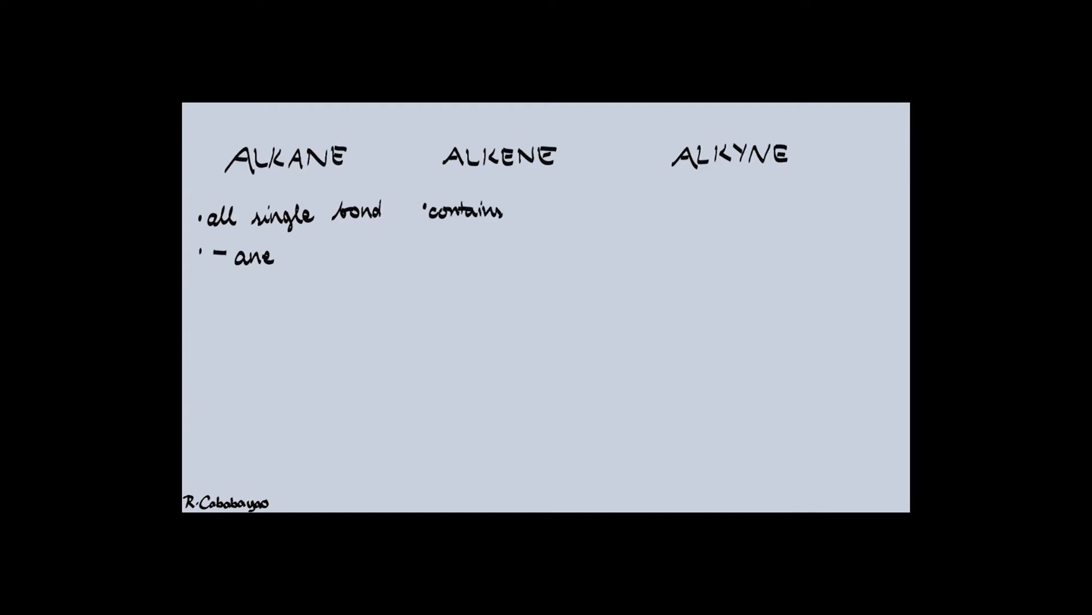
{"action": "type", "text": "double bonds"}
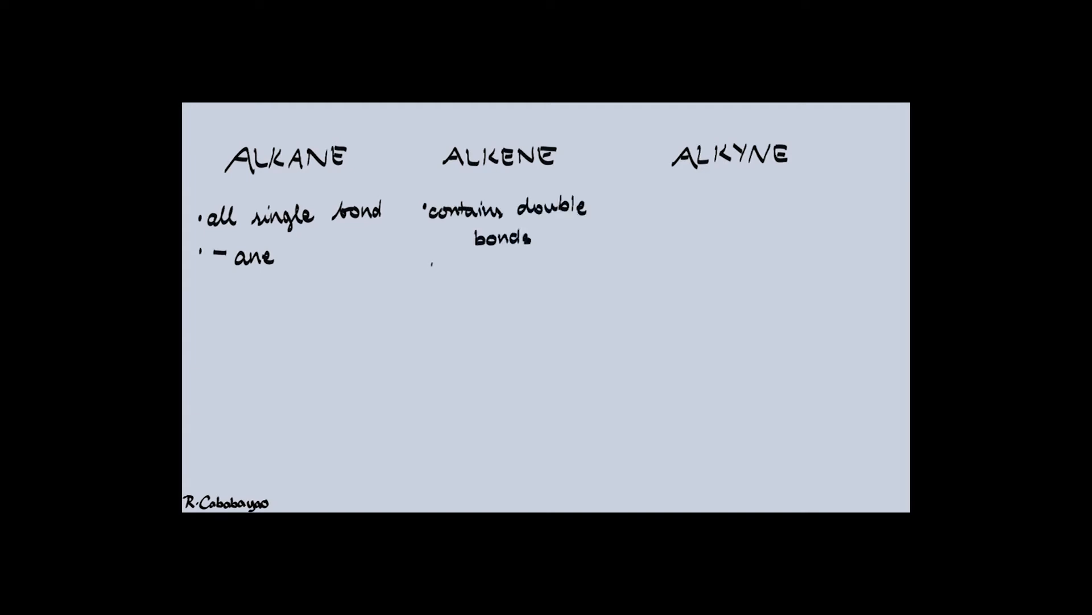
{"action": "type", "text": "- ene"}
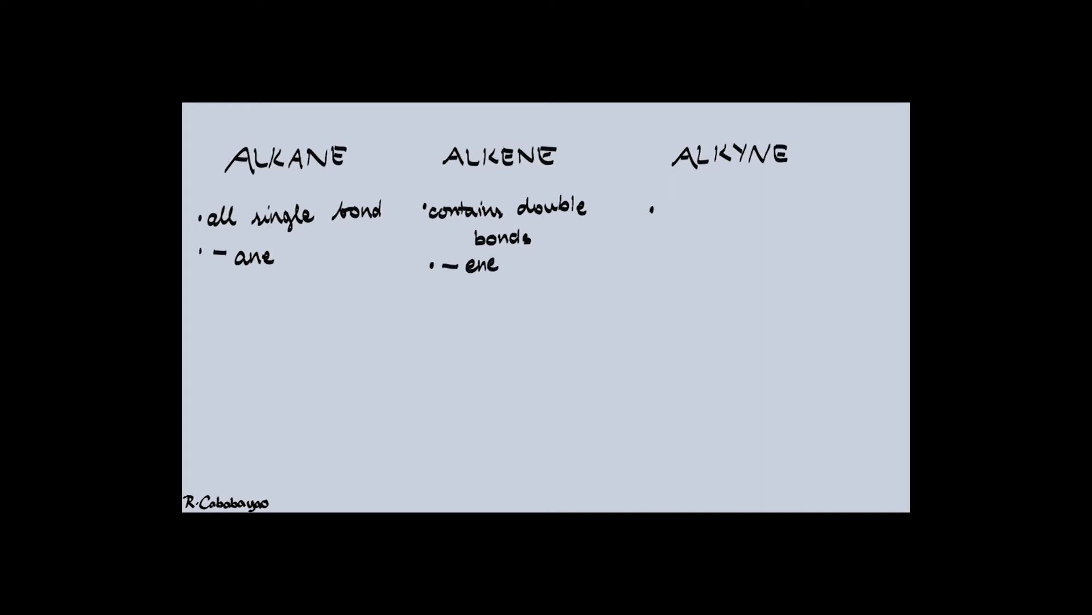
{"action": "type", "text": "contains triple"}
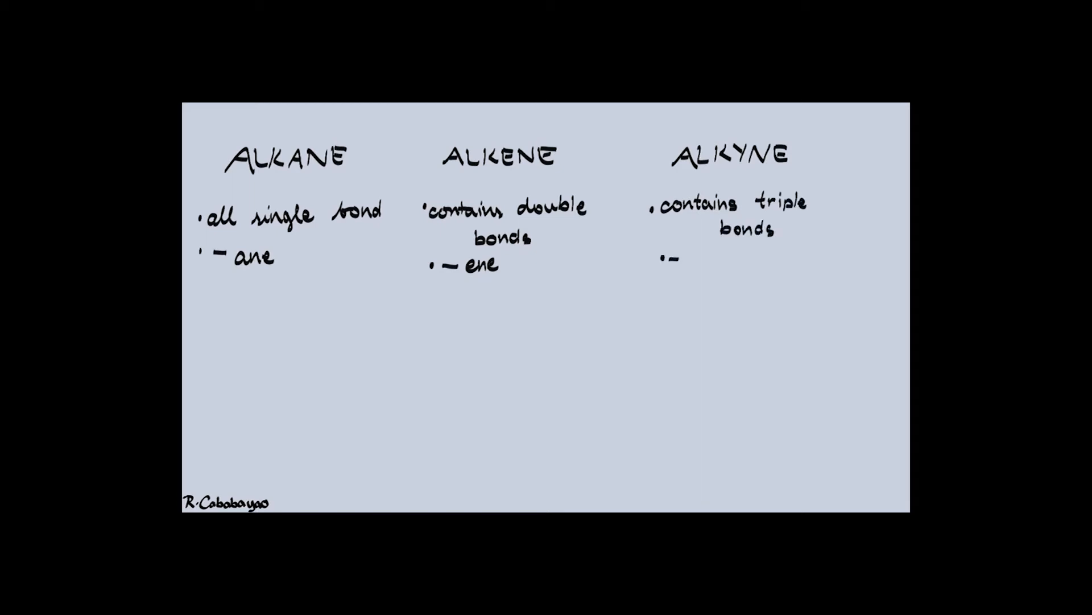
{"action": "type", "text": "yne"}
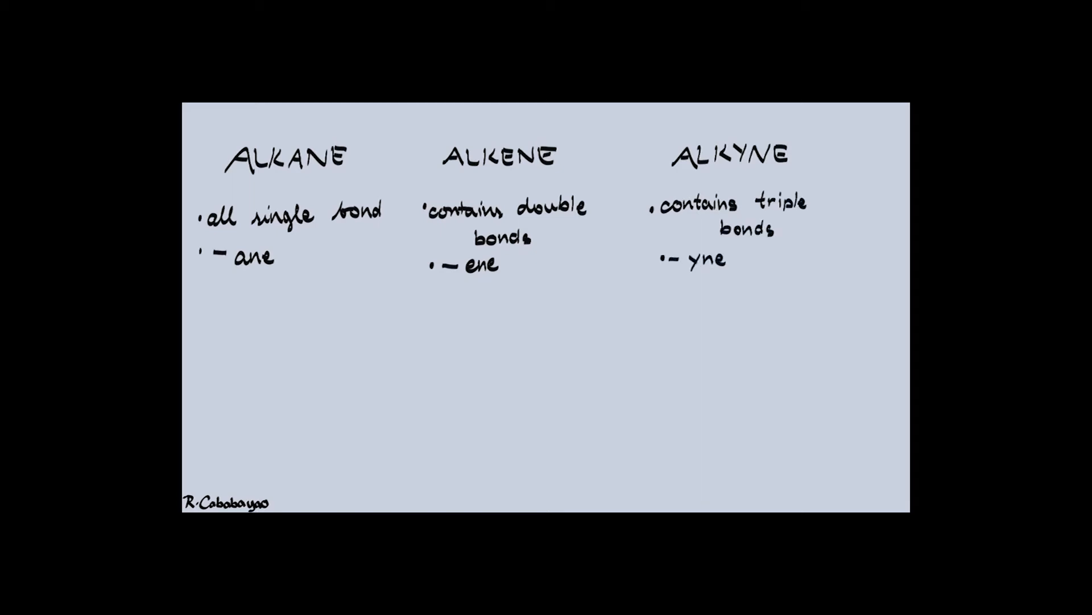
{"action": "left_click_drag", "start_coordinate": [206, 334], "coordinate": [282, 327]}
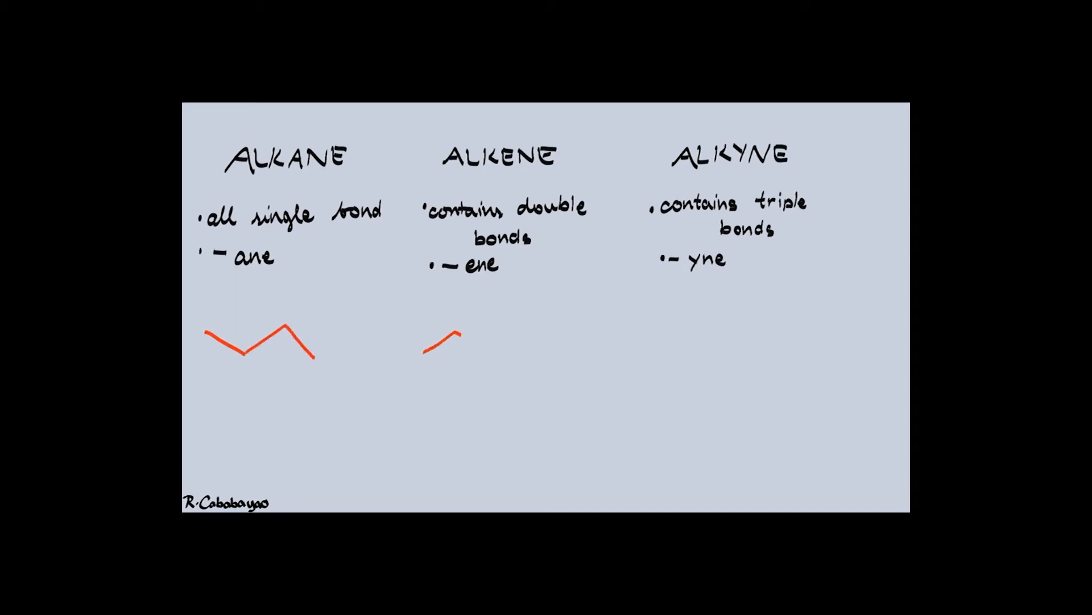
Sketch red zigzag chains under Alkene with double bonds and begin the Alkyne chain
{"action": "left_click_drag", "start_coordinate": [463, 341], "coordinate": [551, 362]}
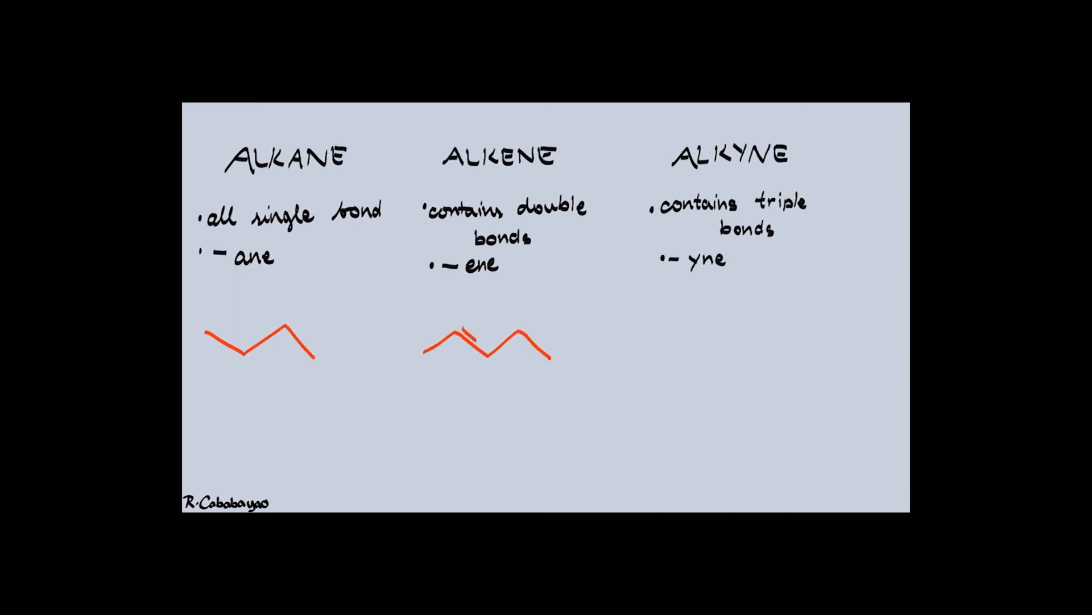
{"action": "left_click_drag", "start_coordinate": [526, 331], "coordinate": [551, 358]}
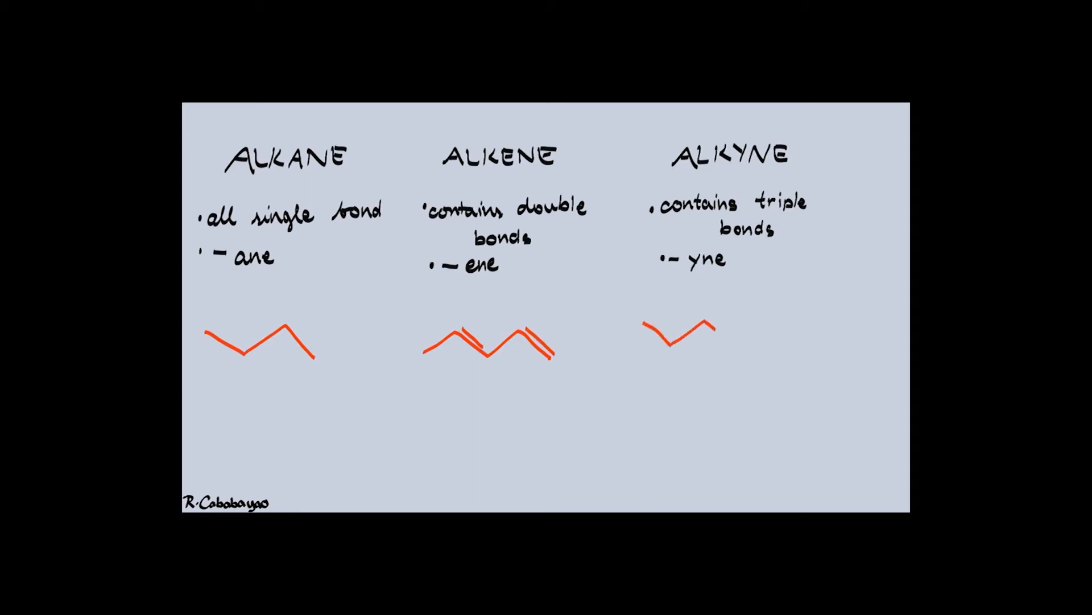
{"action": "left_click_drag", "start_coordinate": [710, 331], "coordinate": [780, 321]}
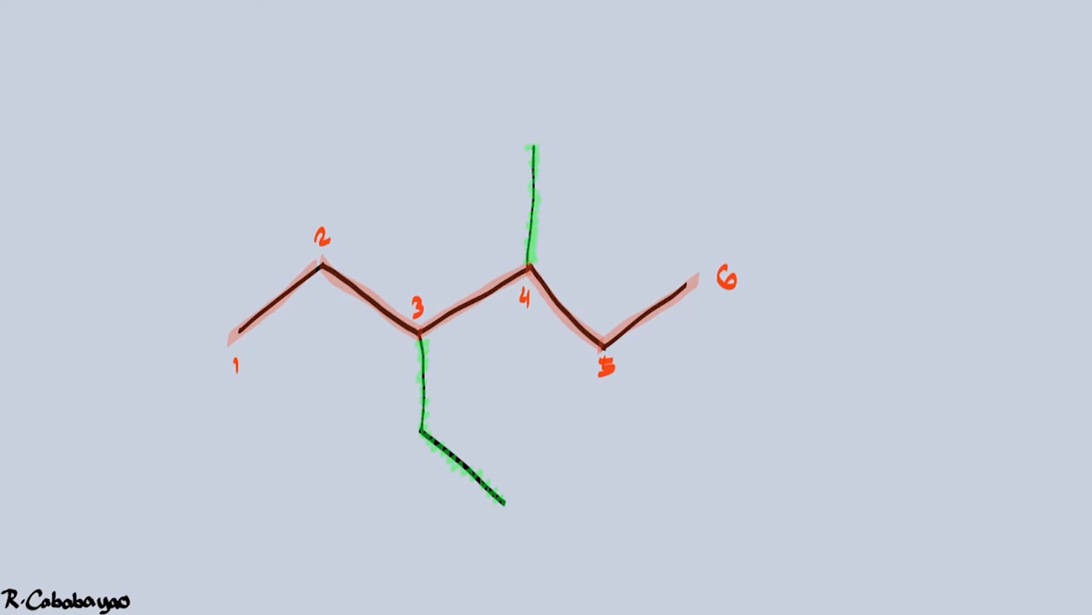
Name the branched structure 3-ethyl-4-methylhexane
{"action": "type", "text": "3-ethyl-4-methylhexane"}
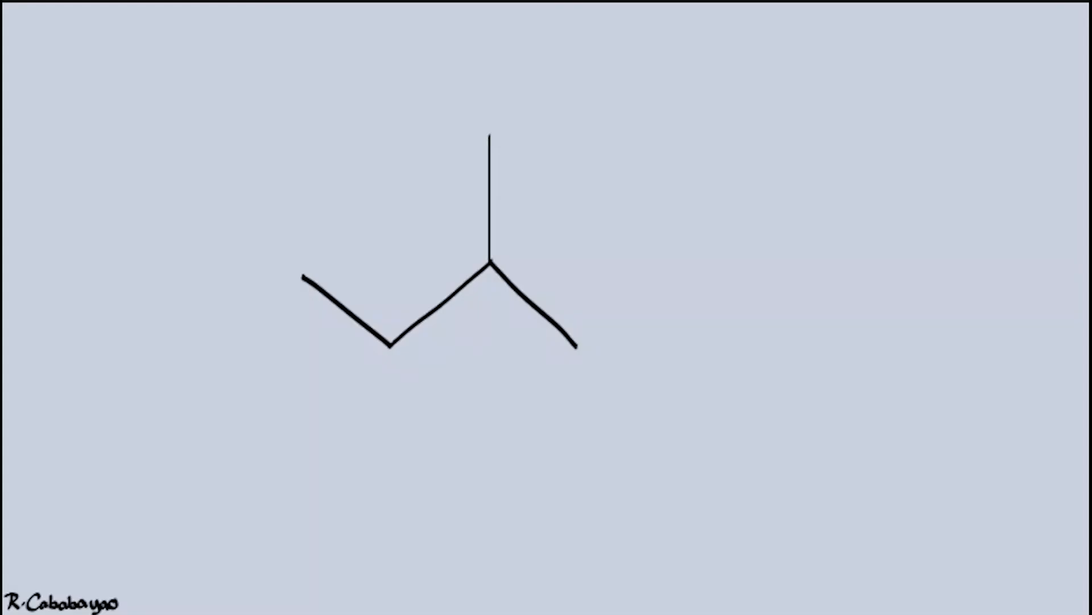
Label the new branched skeletal structure with the text 'alkane'
{"action": "type", "text": "alkane"}
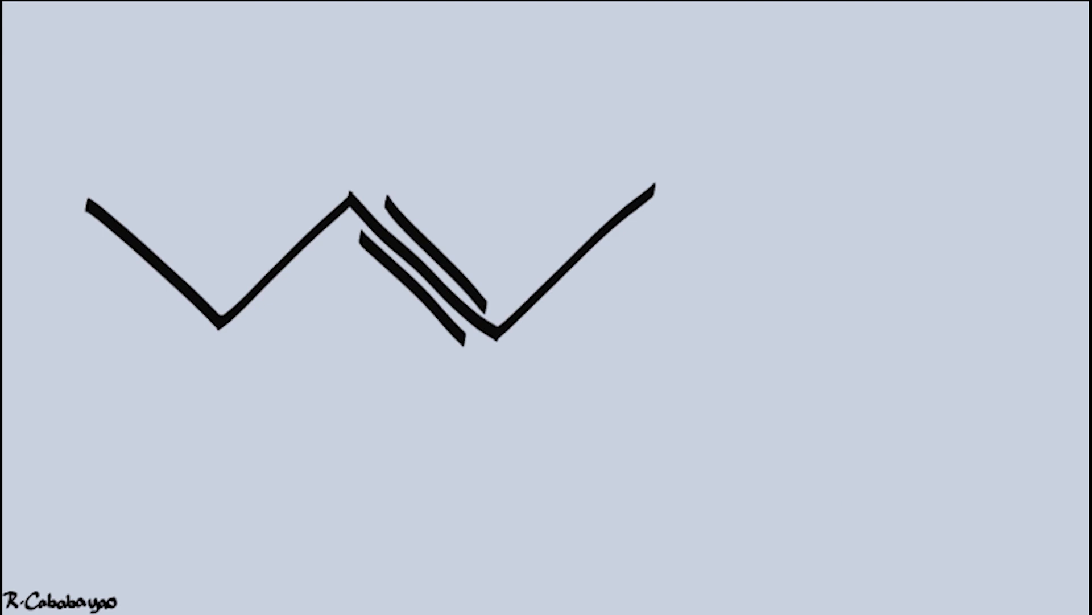
Name the five-carbon triple-bonded chain 'pentyne', then '2-pentyne' with the position number
{"action": "type", "text": "pentyne"}
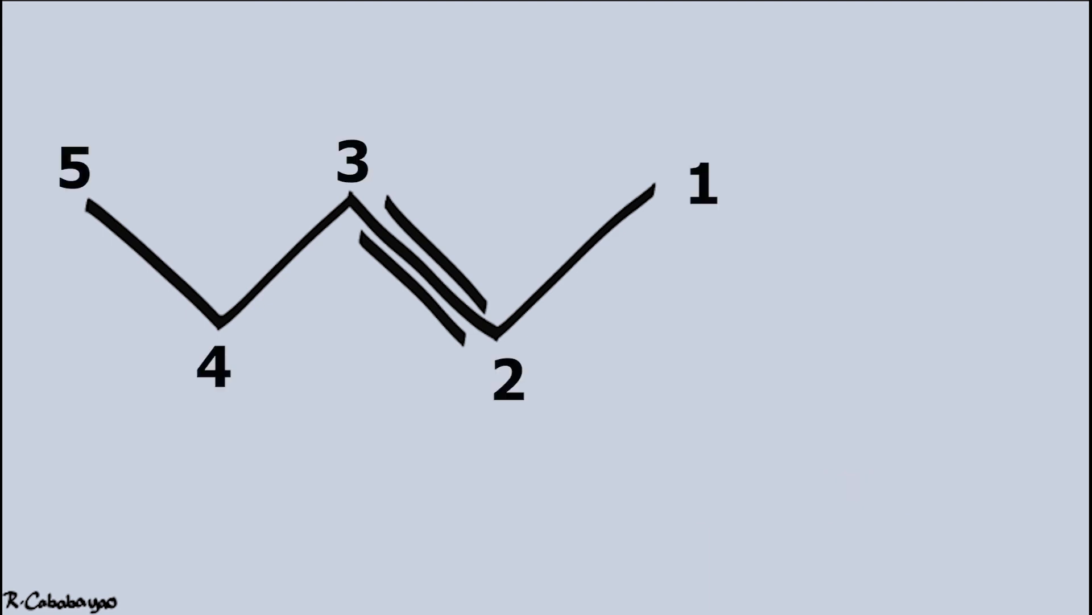
{"action": "type", "text": "2-pentyne"}
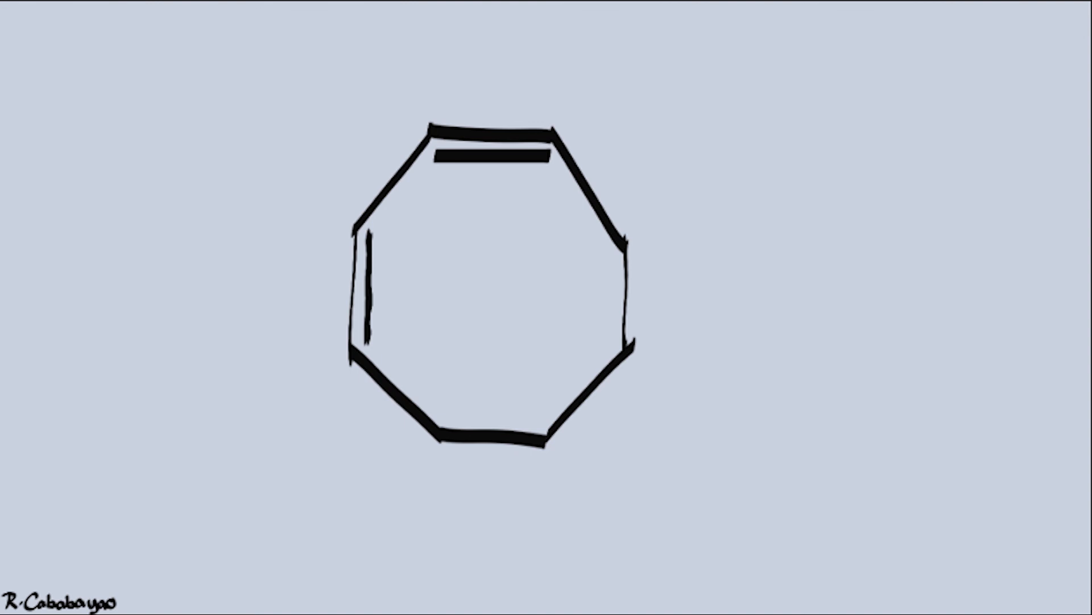
Label the eight-membered ring with two double bonds as 'octadiene'
{"action": "type", "text": "octadiene"}
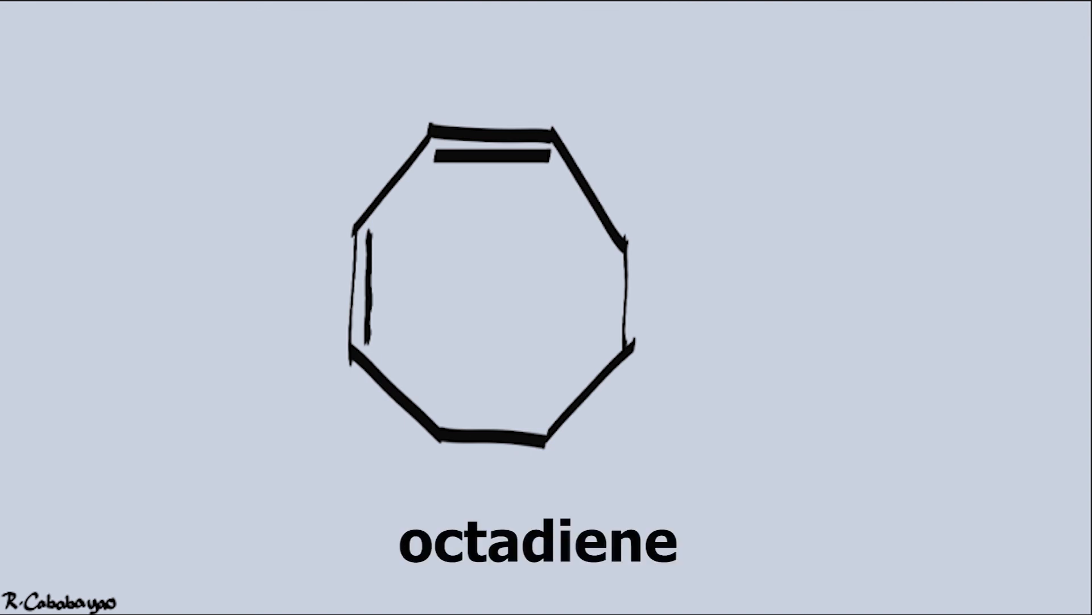